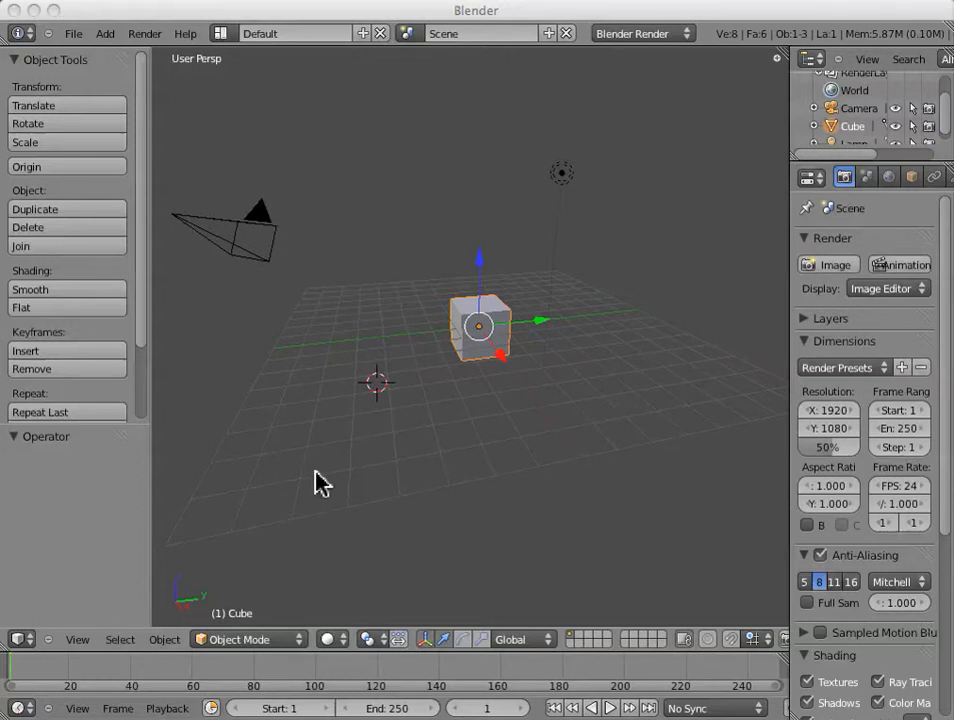
{"action": "mouse_move", "coordinate": [418, 415]}
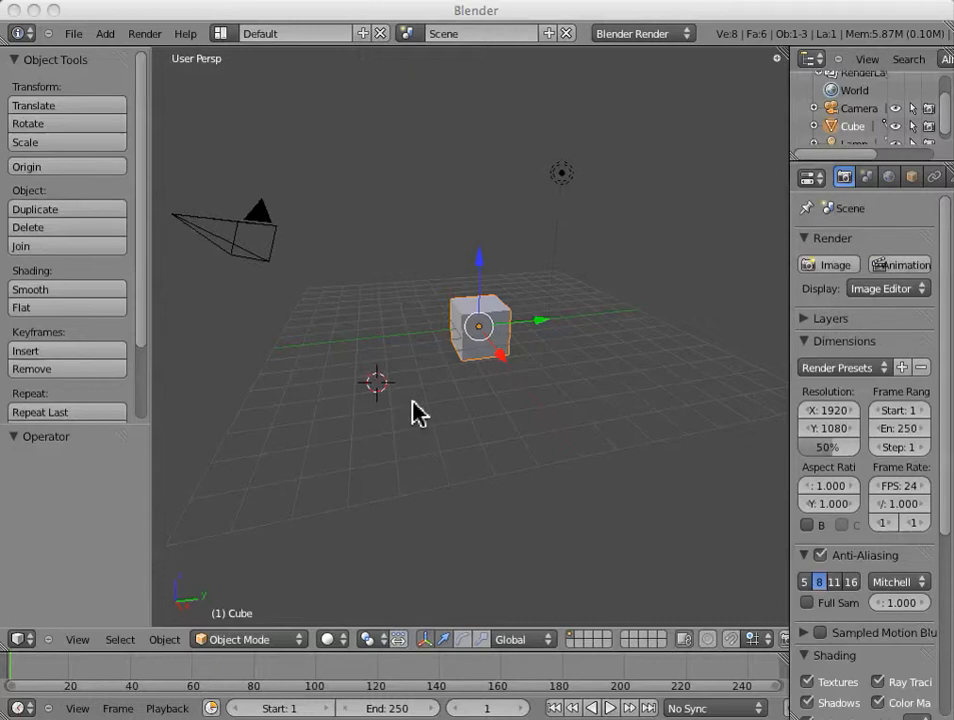
{"action": "mouse_move", "coordinate": [390, 436]}
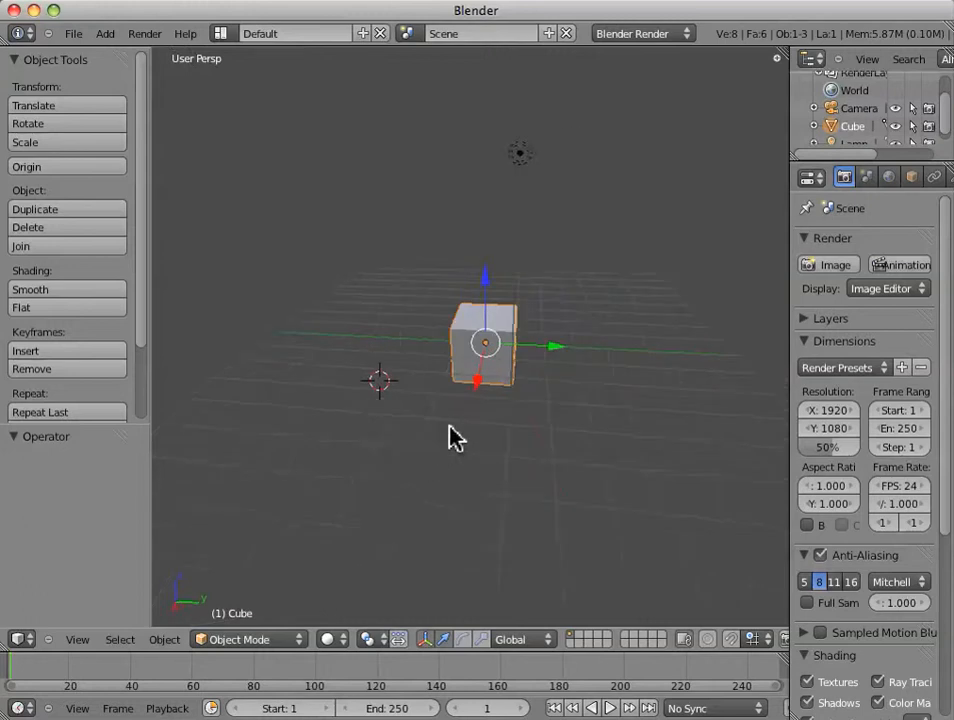
Orbit around the default cube from several sides, then ease the view slightly back
{"action": "left_click_drag", "start_coordinate": [450, 435], "coordinate": [380, 460]}
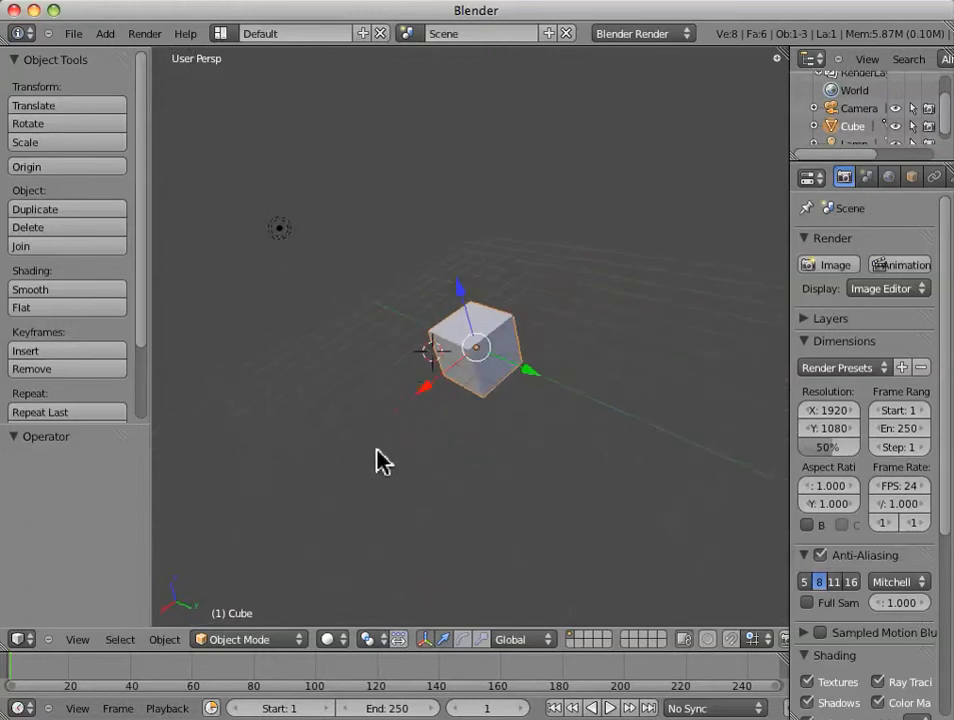
{"action": "left_click_drag", "start_coordinate": [385, 460], "coordinate": [320, 480]}
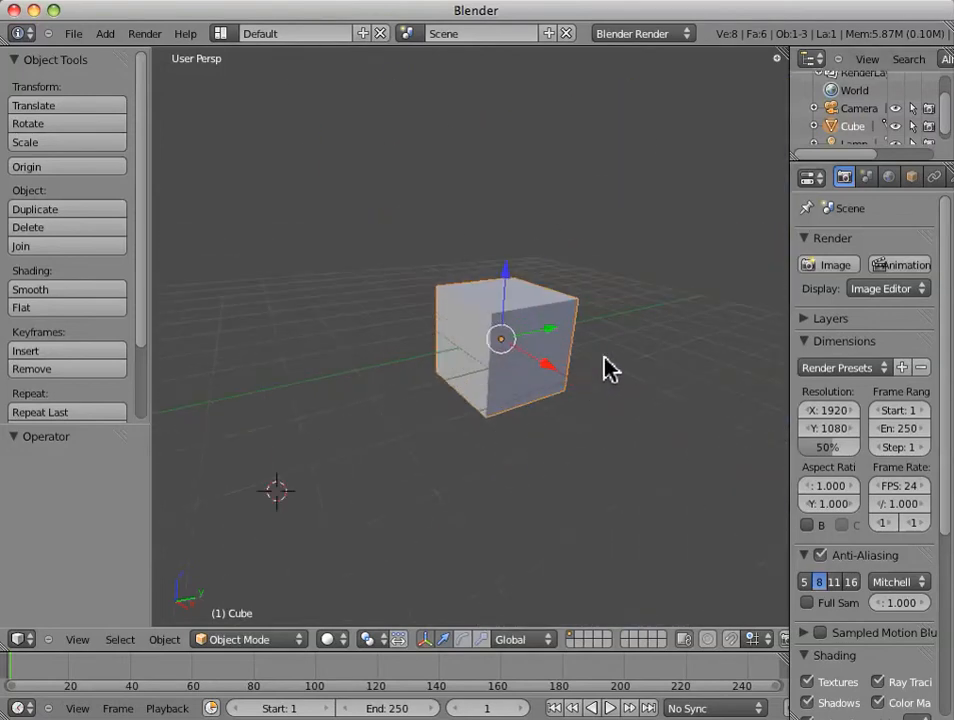
{"action": "left_click_drag", "start_coordinate": [610, 365], "coordinate": [530, 390]}
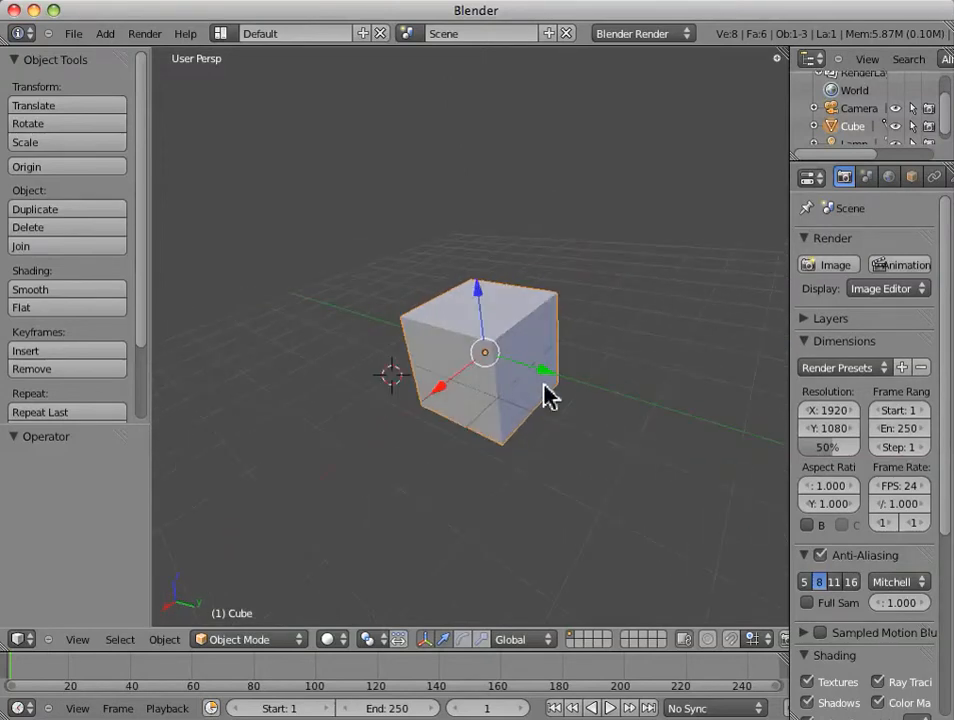
{"action": "left_click_drag", "start_coordinate": [485, 352], "coordinate": [480, 349]}
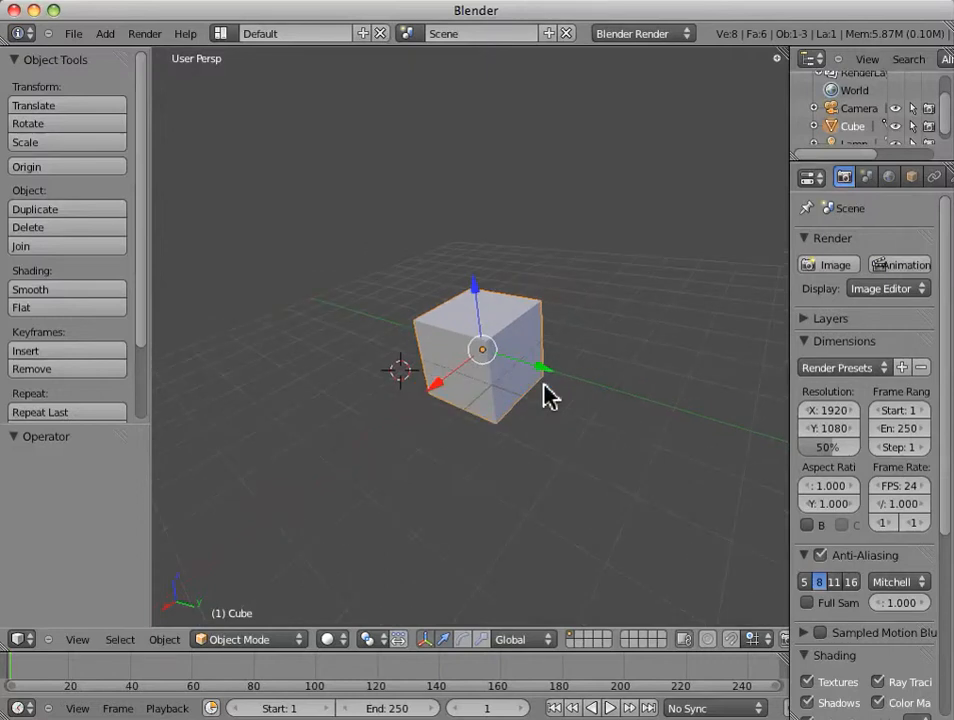
{"action": "mouse_move", "coordinate": [507, 461]}
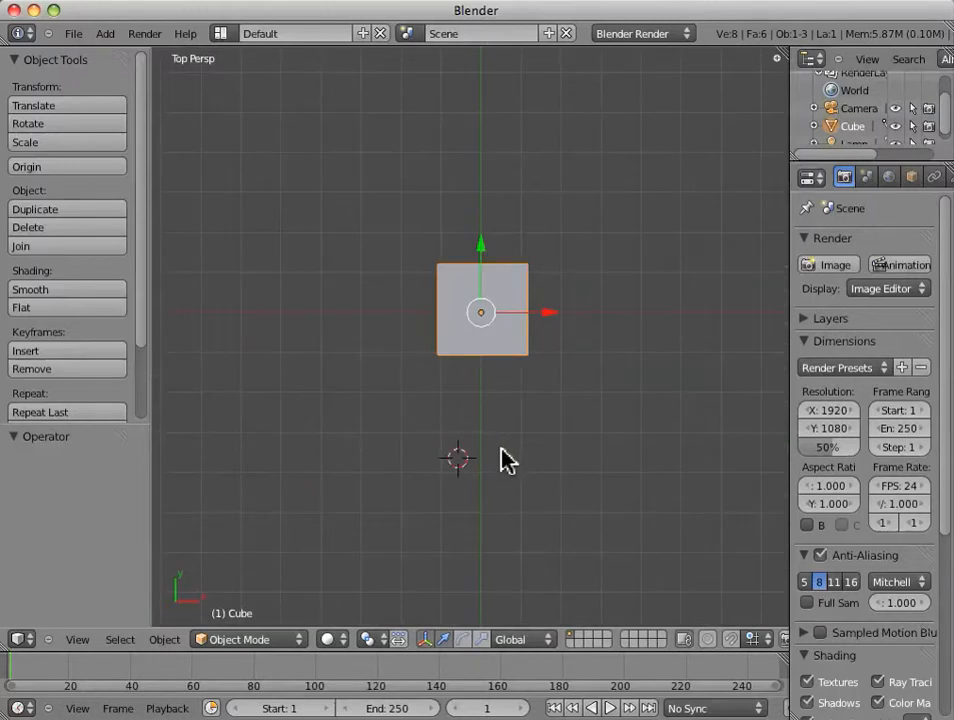
{"action": "mouse_move", "coordinate": [513, 440]}
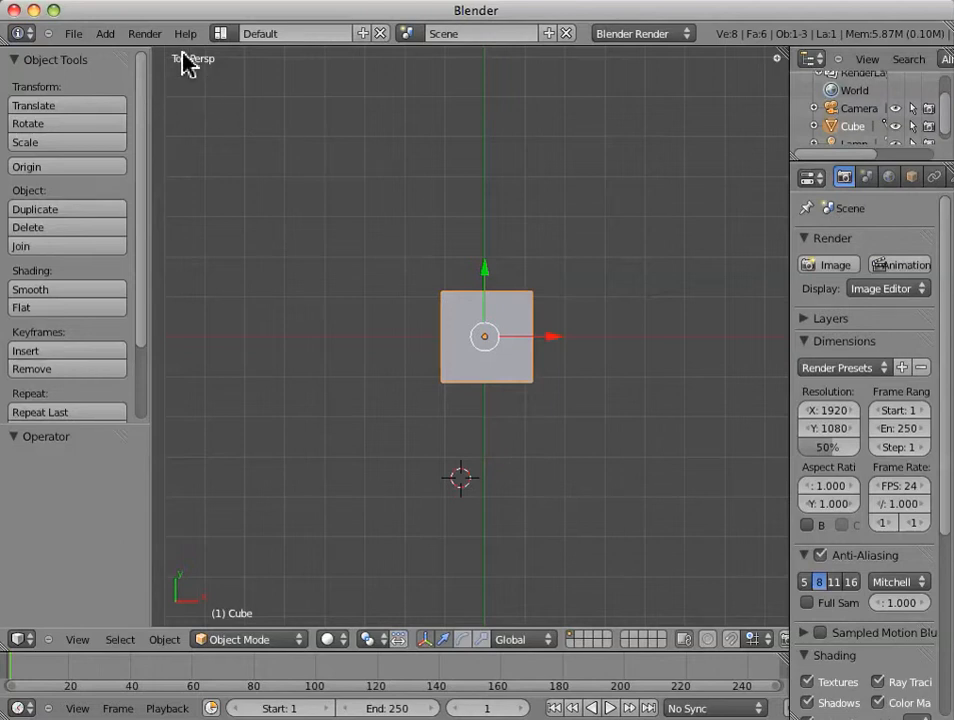
{"action": "mouse_move", "coordinate": [215, 83]}
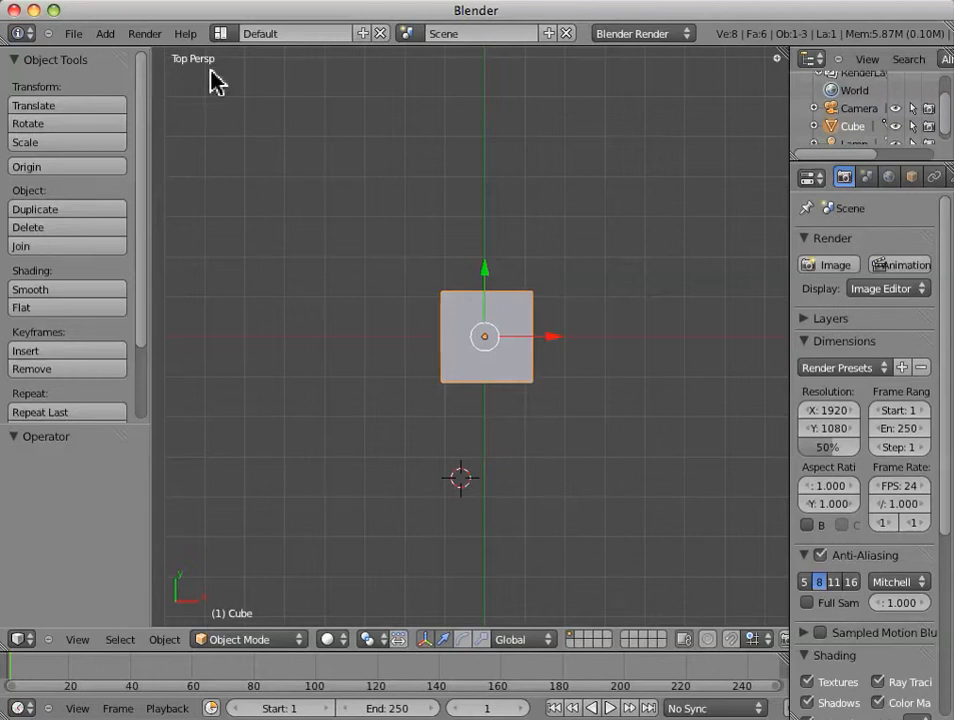
{"action": "mouse_move", "coordinate": [510, 478]}
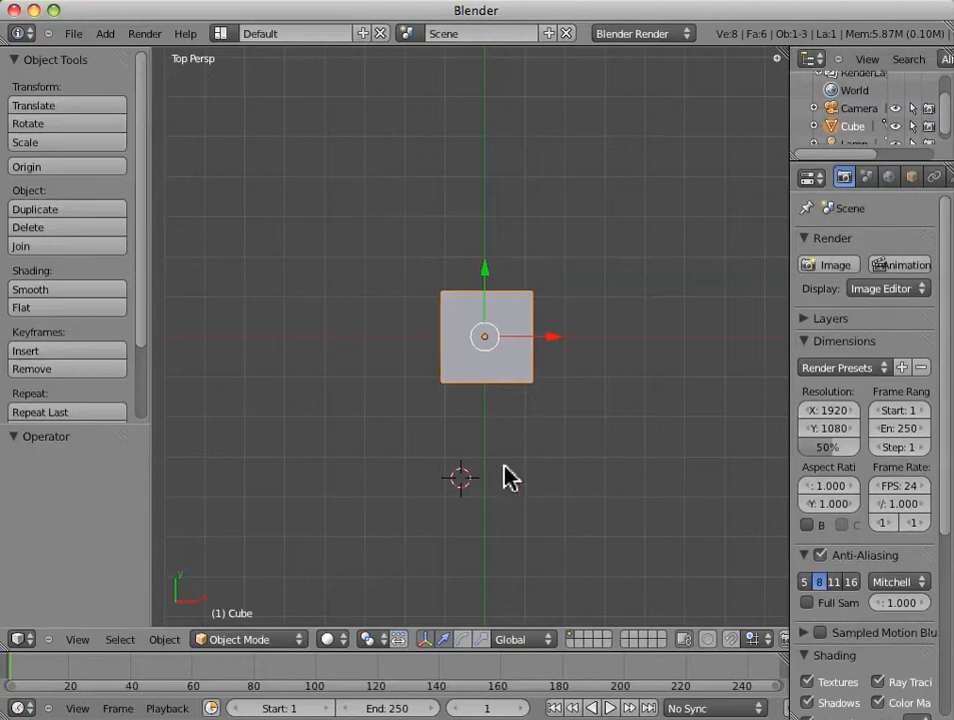
{"action": "mouse_move", "coordinate": [520, 425]}
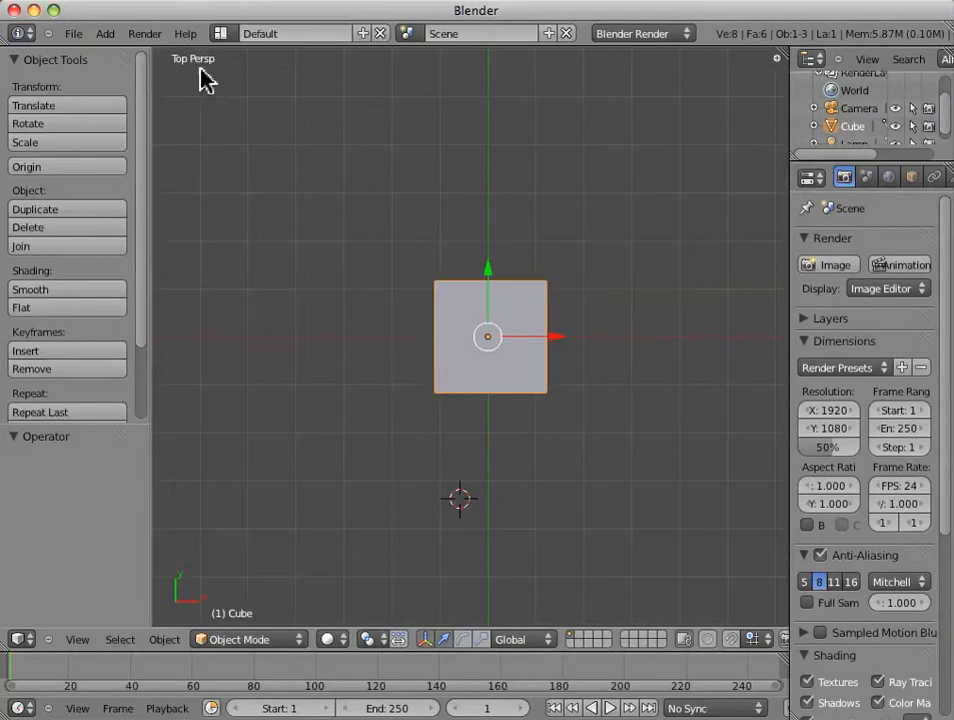
{"action": "mouse_move", "coordinate": [480, 490]}
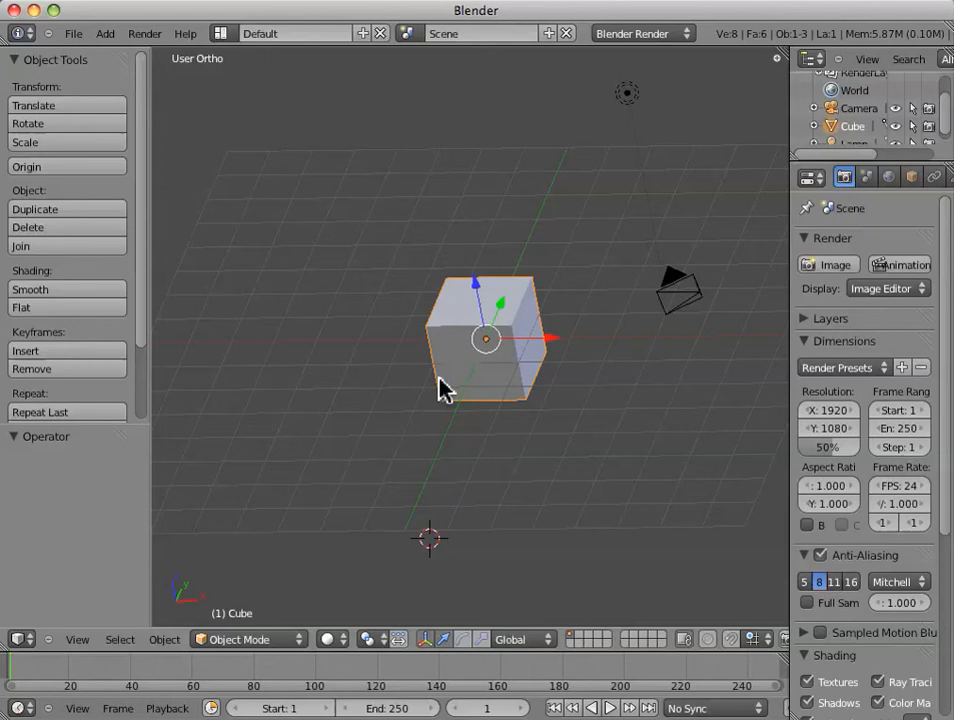
Orbit the orthographic view around the cube, then tilt it away from straight top-down
{"action": "left_click_drag", "start_coordinate": [445, 390], "coordinate": [465, 355]}
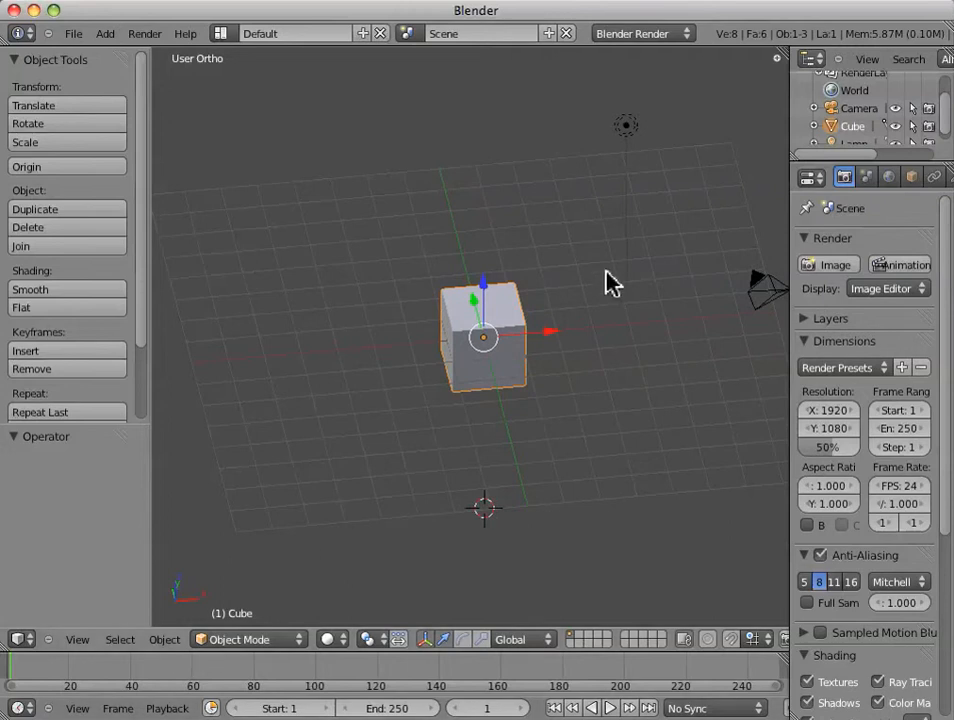
{"action": "mouse_move", "coordinate": [428, 432]}
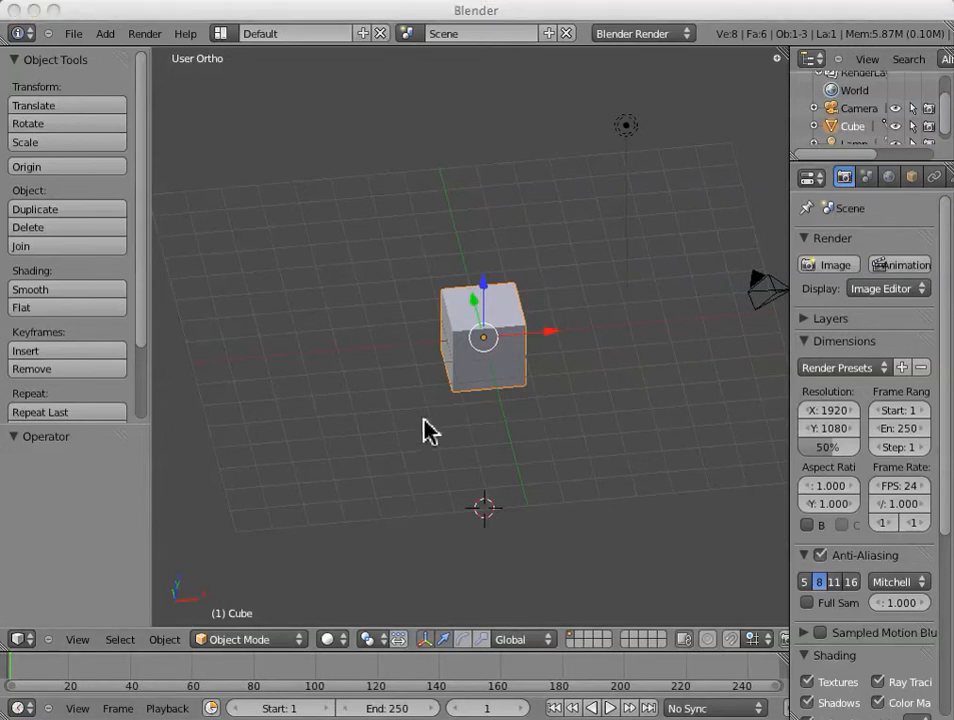
{"action": "mouse_move", "coordinate": [430, 441]}
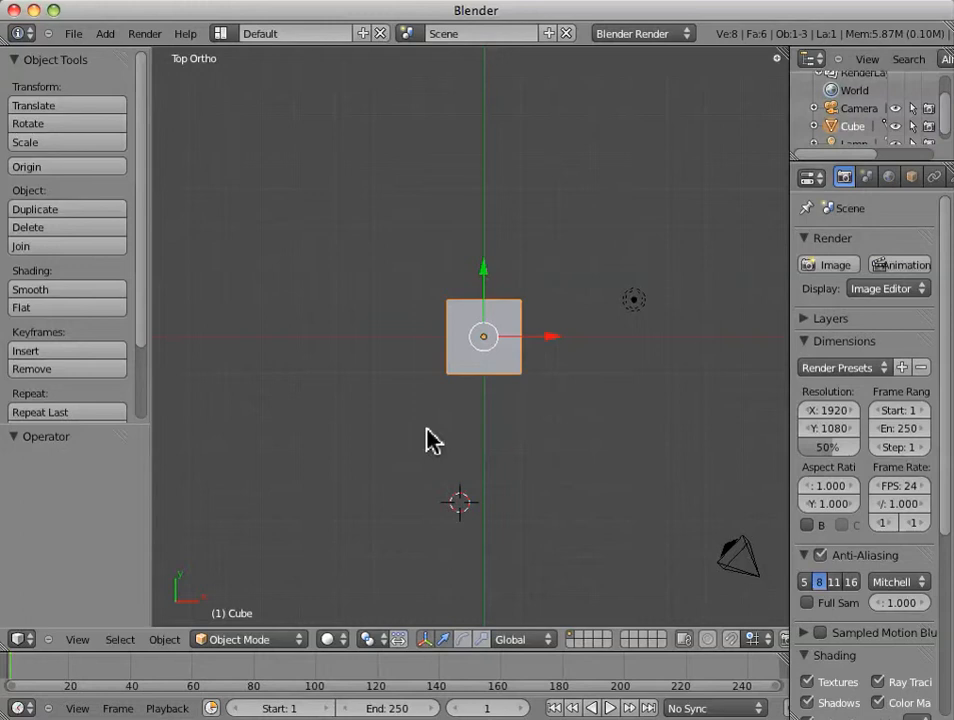
{"action": "left_click_drag", "start_coordinate": [435, 440], "coordinate": [445, 265]}
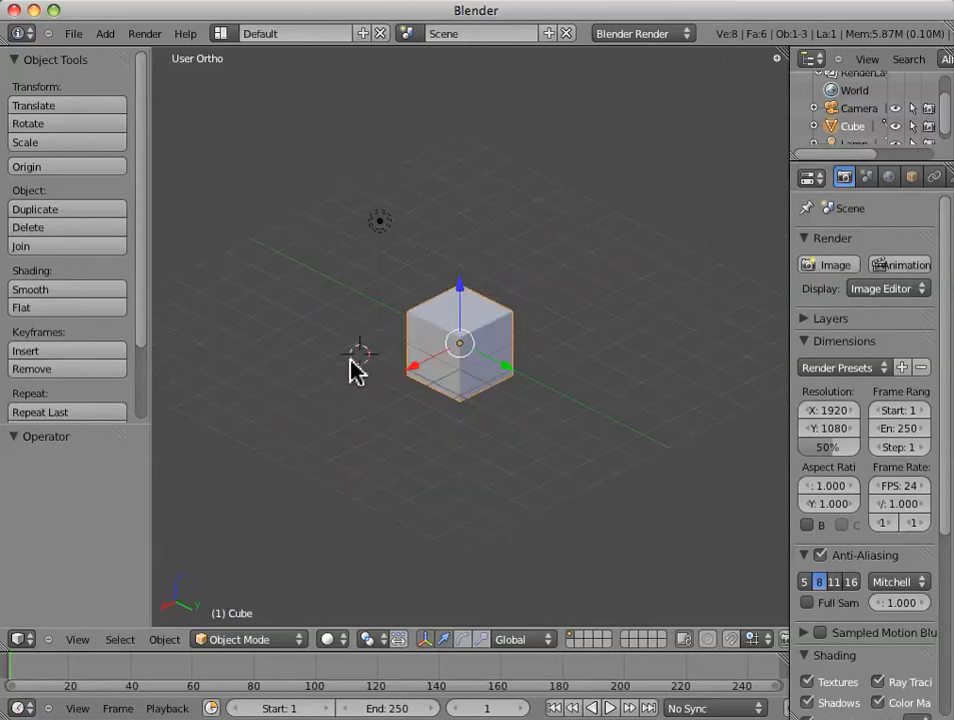
{"action": "mouse_move", "coordinate": [535, 235]}
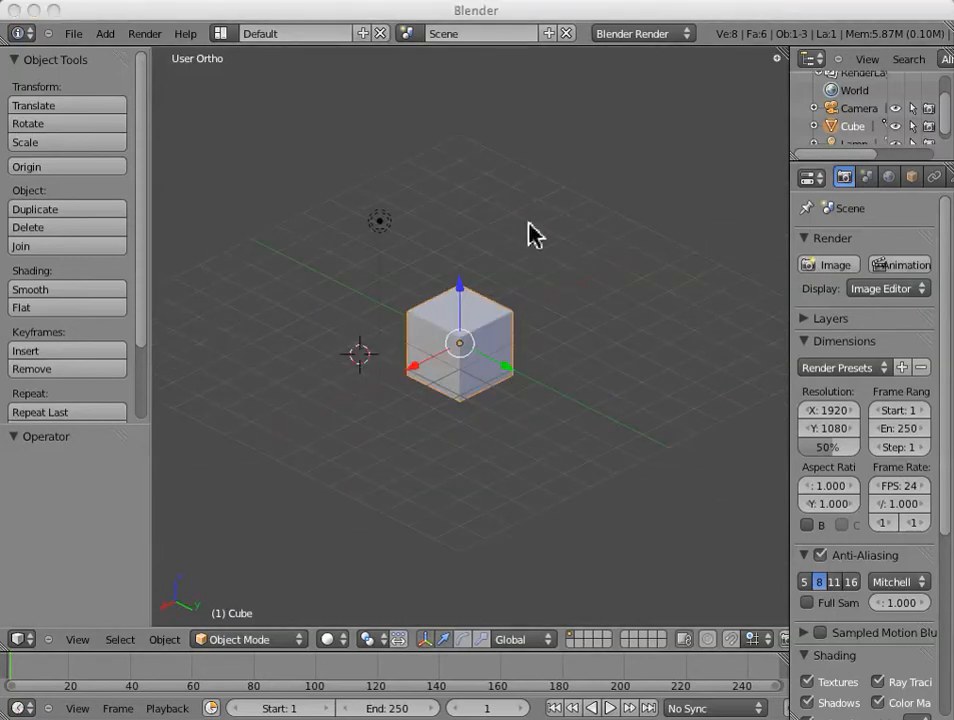
{"action": "mouse_move", "coordinate": [443, 418]}
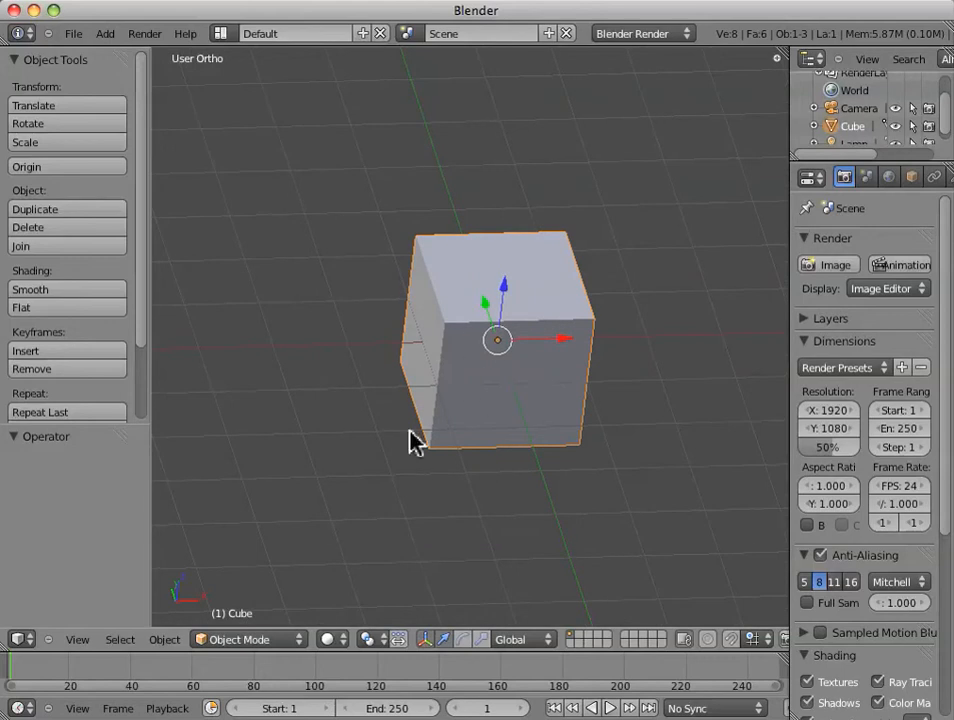
{"action": "mouse_move", "coordinate": [462, 477]}
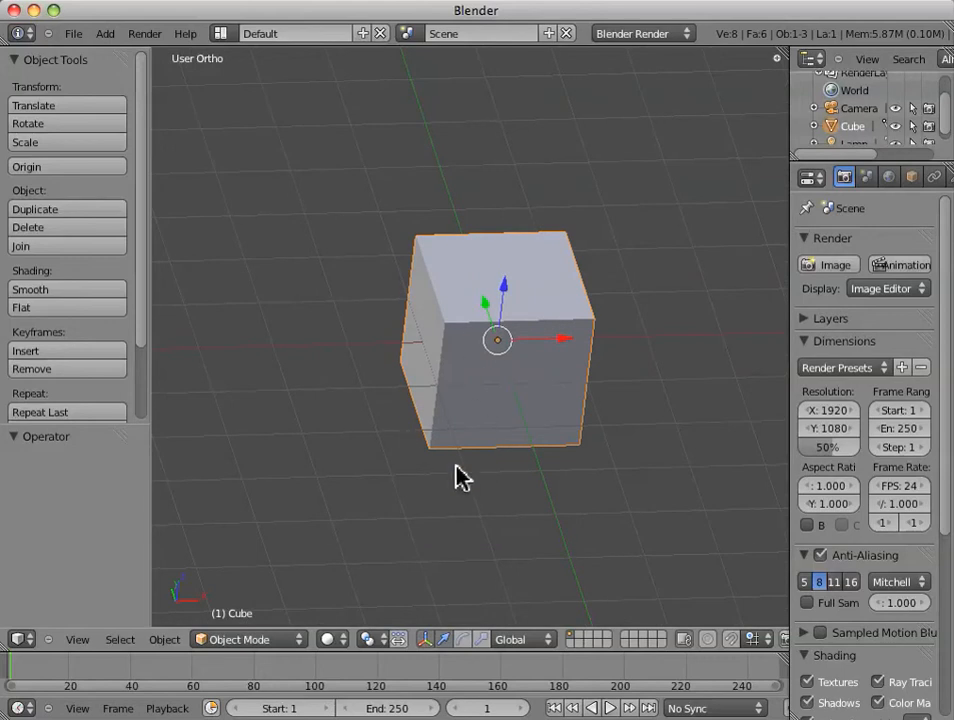
{"action": "mouse_move", "coordinate": [770, 14]}
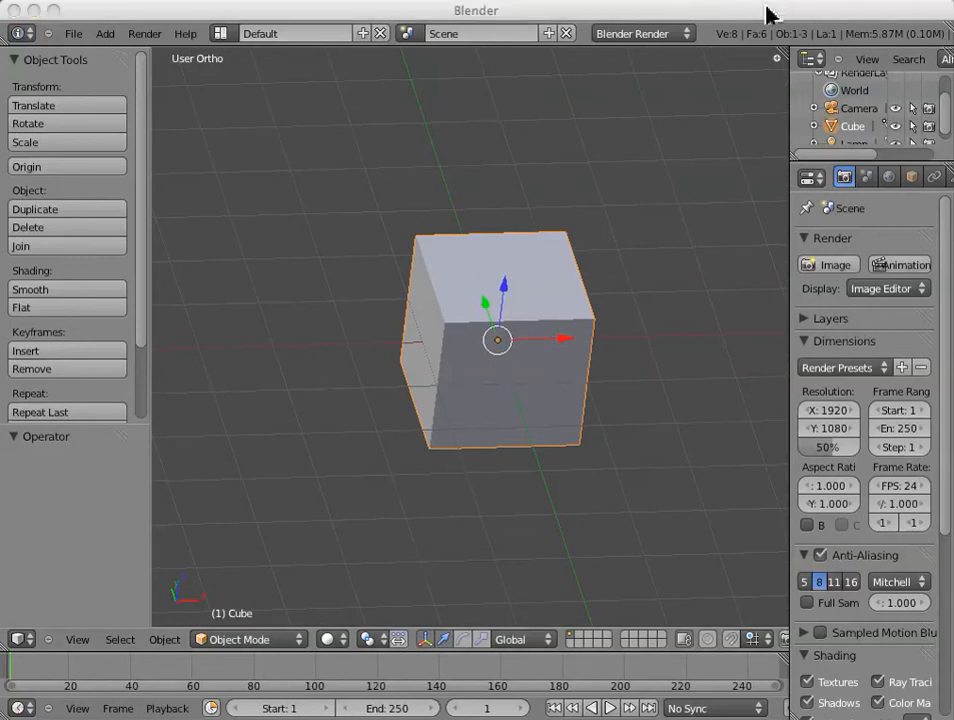
{"action": "mouse_move", "coordinate": [250, 472]}
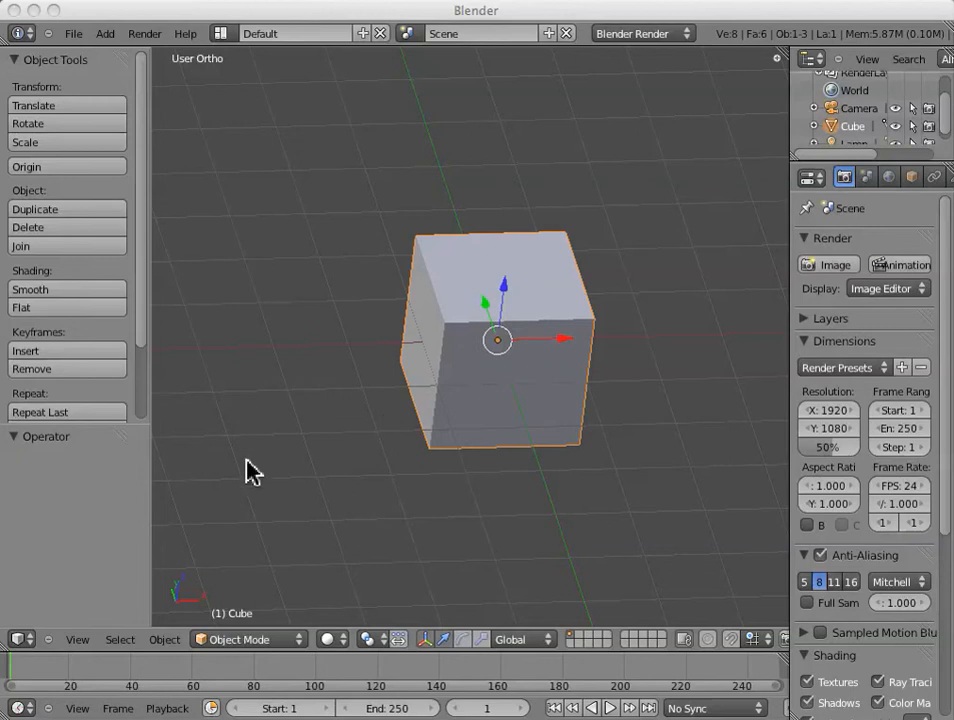
{"action": "mouse_move", "coordinate": [322, 468]}
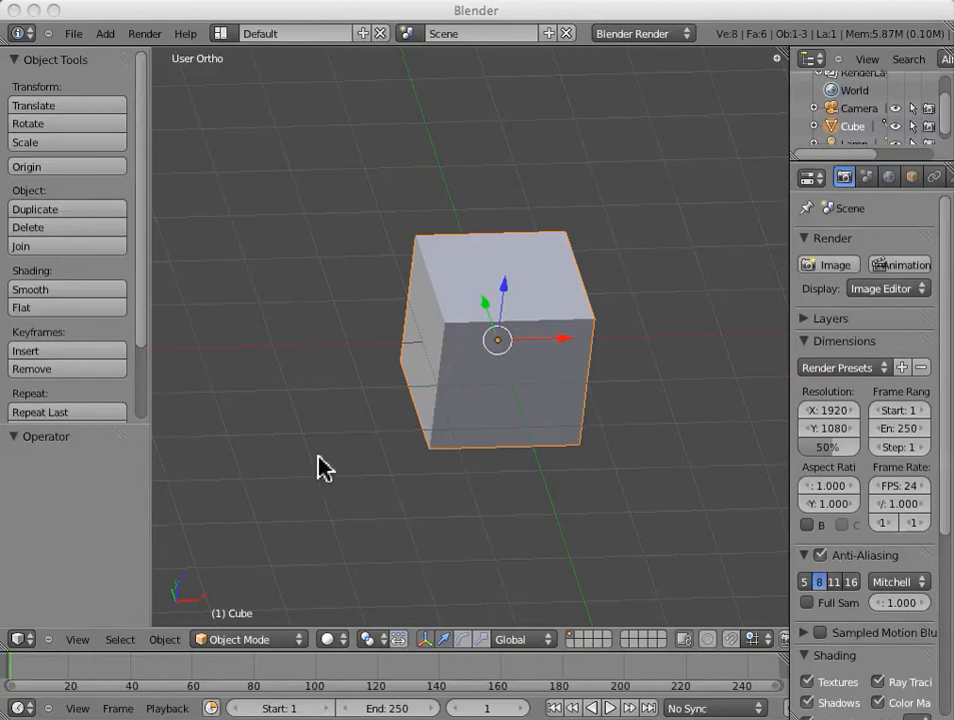
{"action": "mouse_move", "coordinate": [625, 283]}
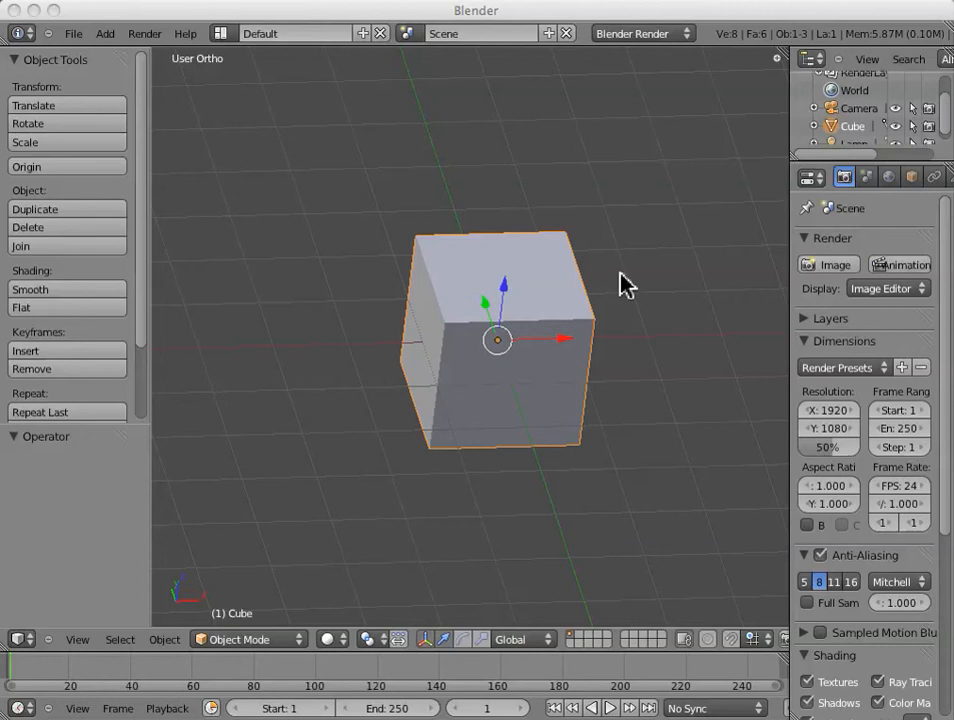
{"action": "mouse_move", "coordinate": [510, 418]}
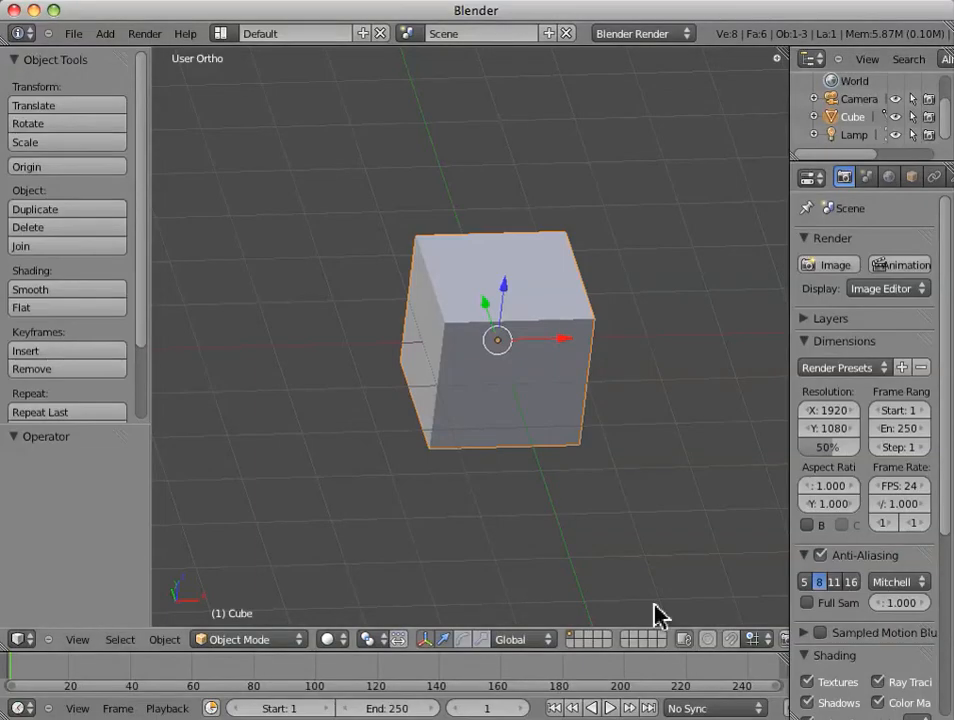
{"action": "mouse_move", "coordinate": [262, 490]}
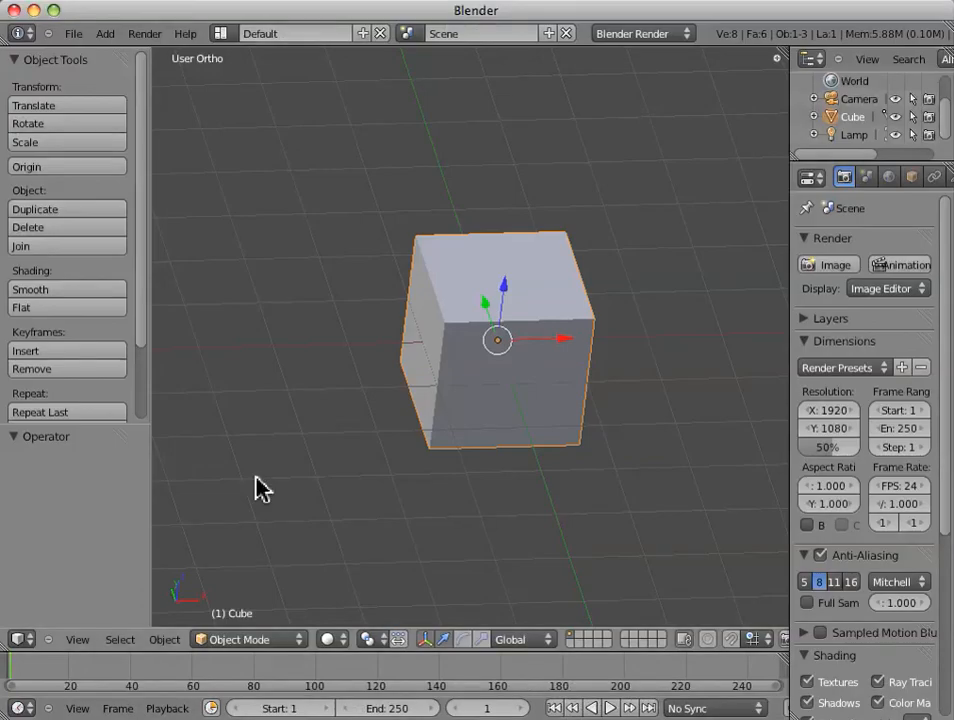
{"action": "mouse_move", "coordinate": [518, 398]}
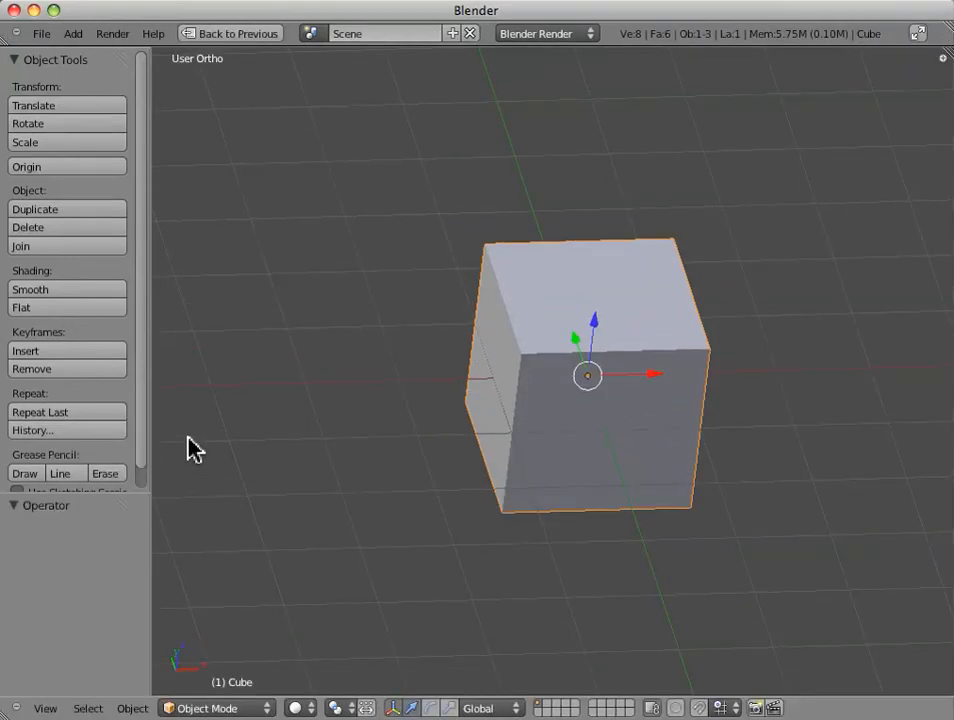
{"action": "mouse_move", "coordinate": [465, 278]}
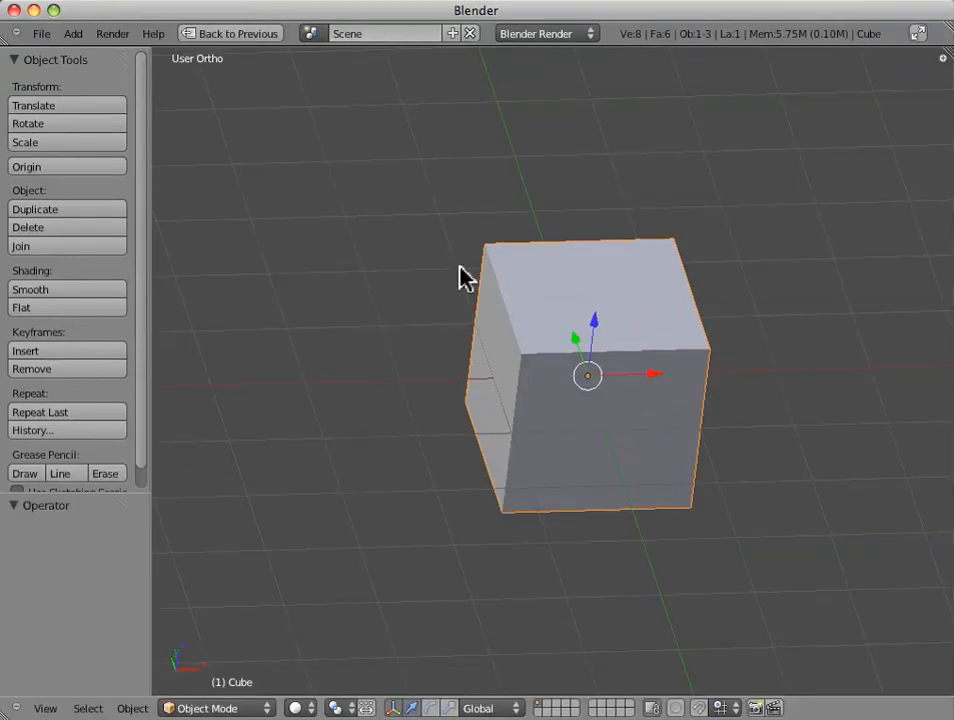
{"action": "mouse_move", "coordinate": [223, 508]}
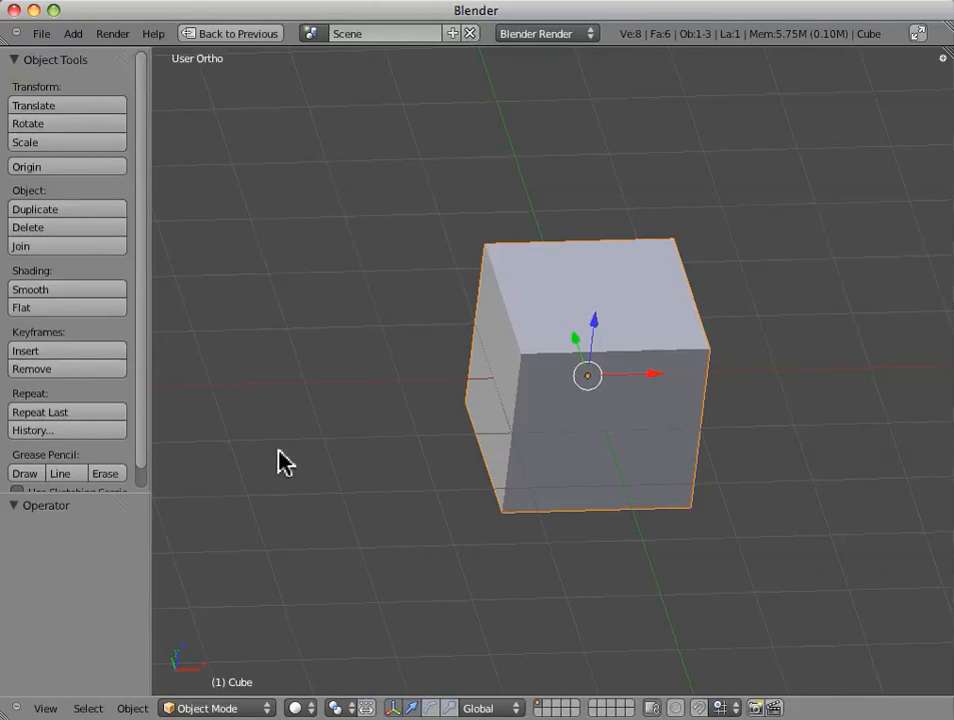
{"action": "mouse_move", "coordinate": [318, 432]}
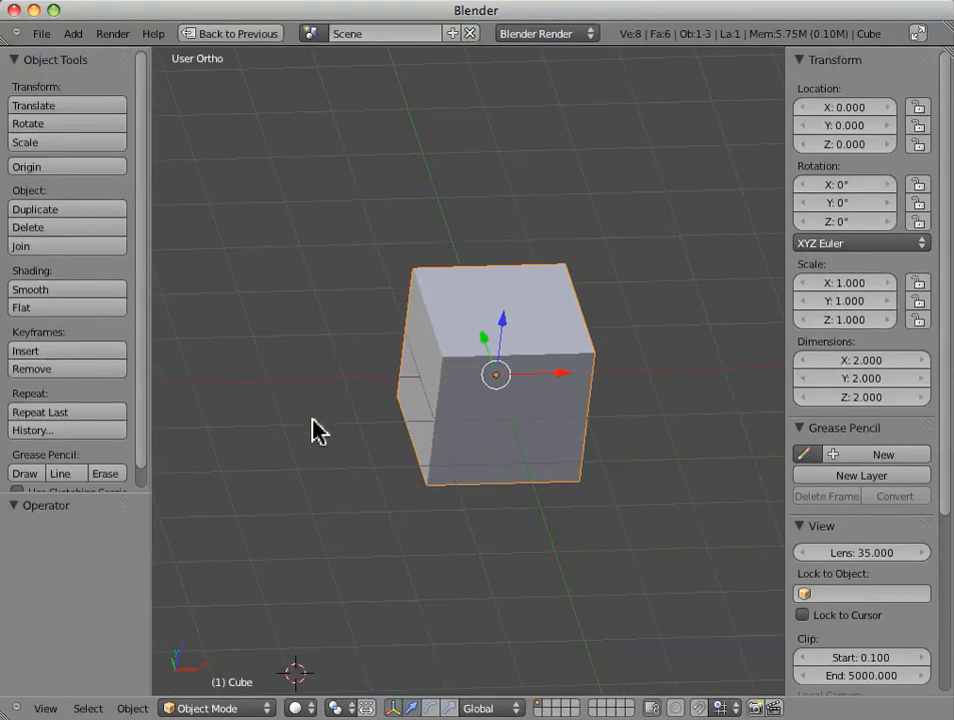
{"action": "mouse_move", "coordinate": [277, 410]}
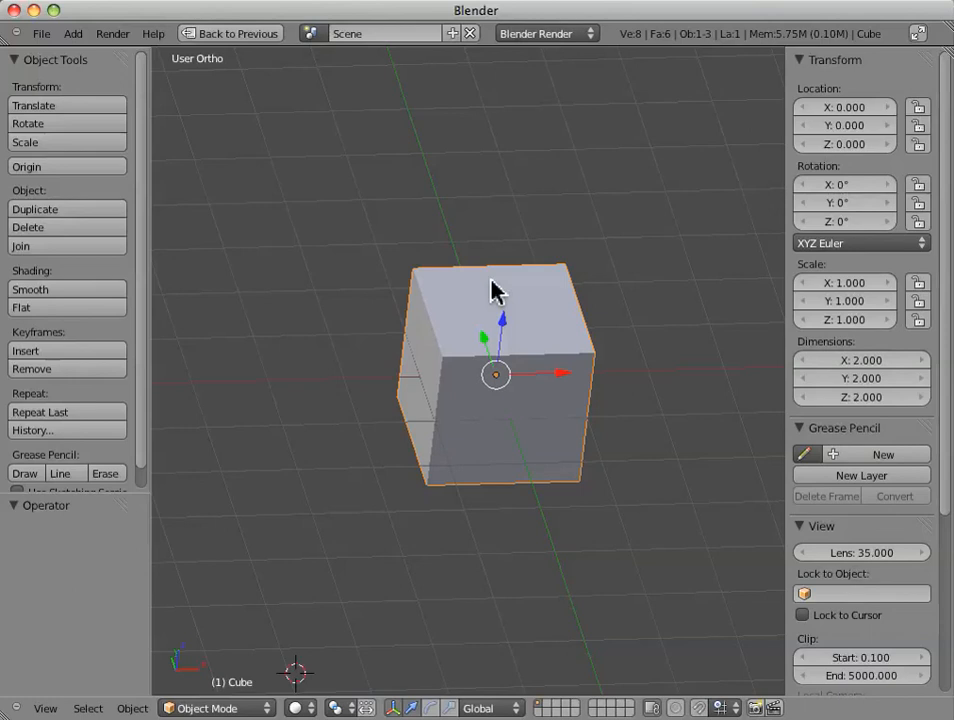
{"action": "mouse_move", "coordinate": [443, 440]}
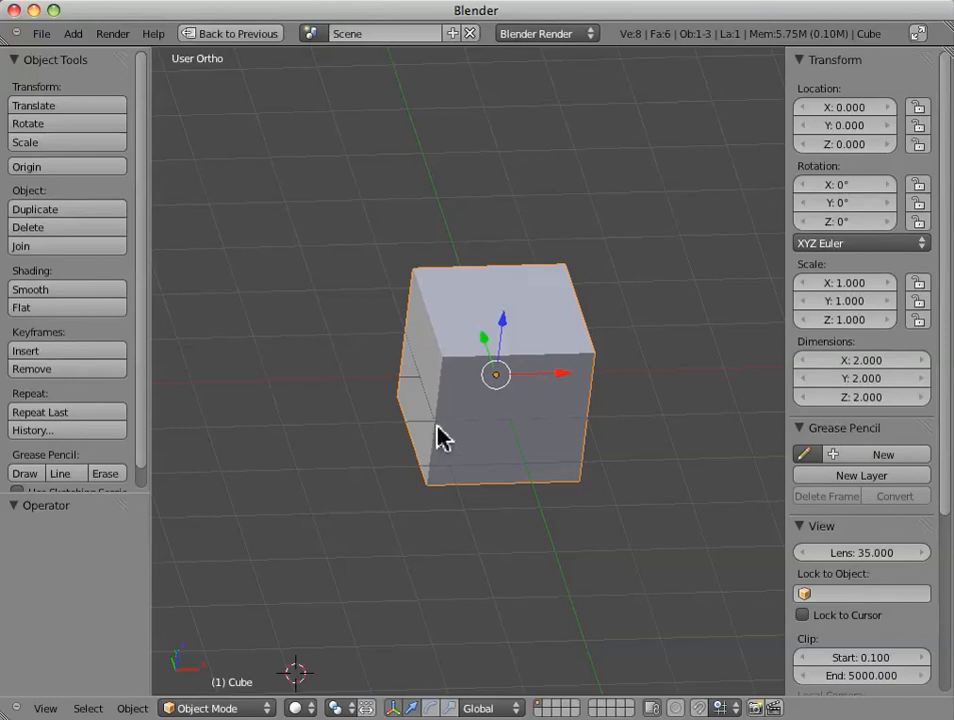
{"action": "mouse_move", "coordinate": [390, 445]}
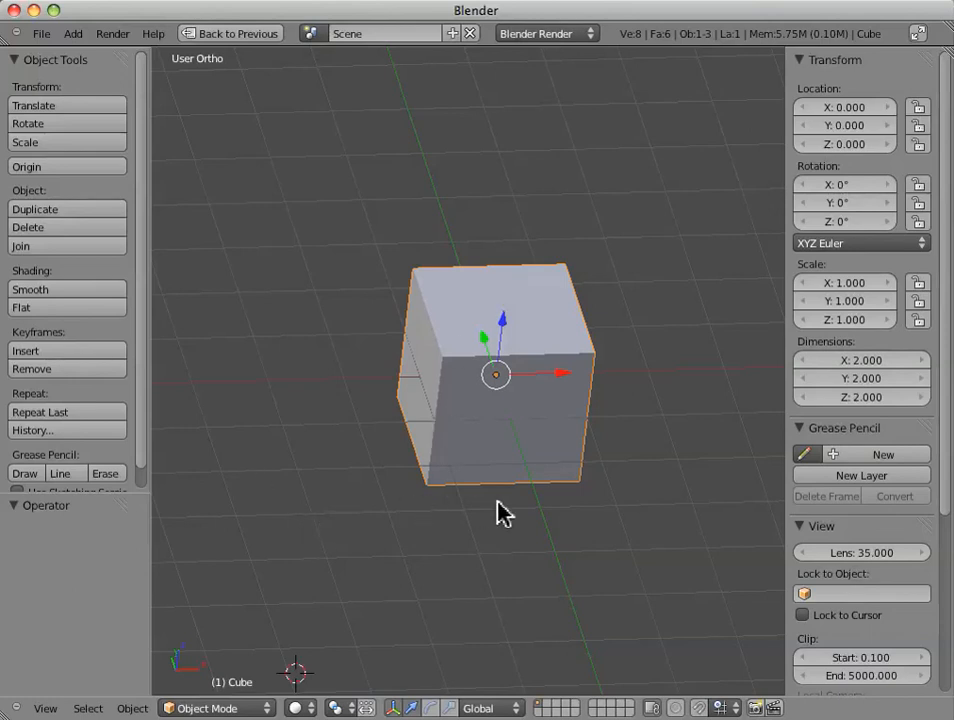
{"action": "mouse_move", "coordinate": [640, 123]}
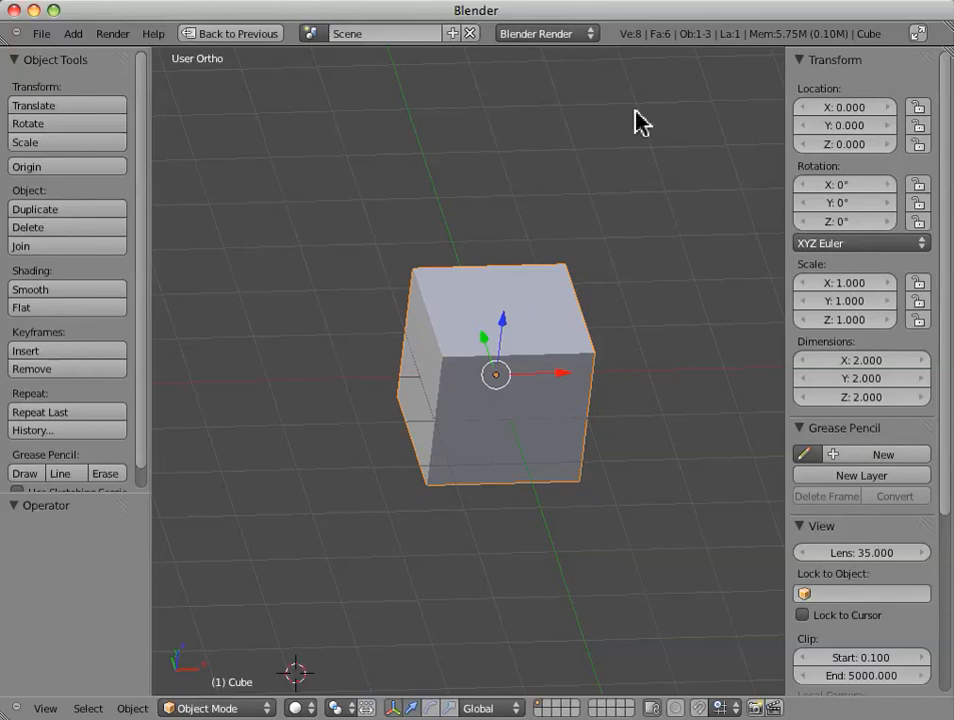
{"action": "mouse_move", "coordinate": [518, 435]}
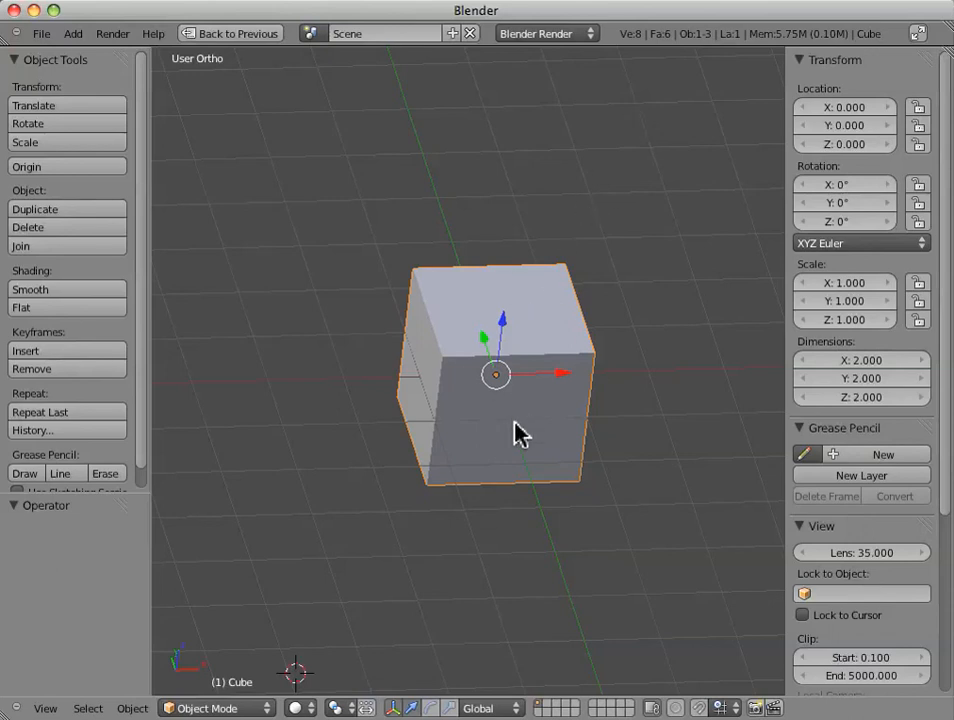